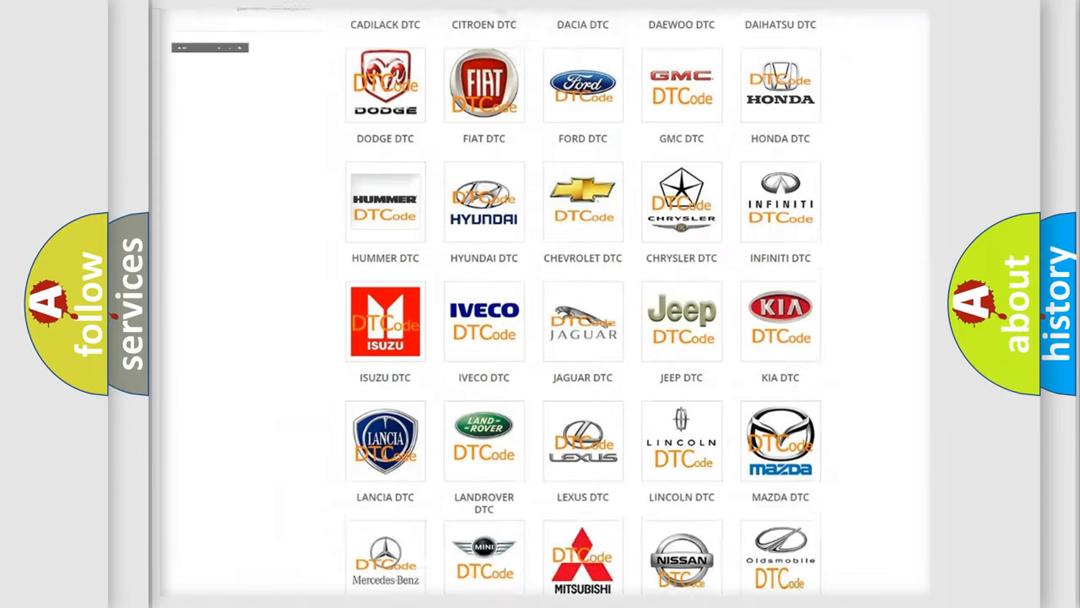
Step: Select the Jeep logo on the DTC category page and browse its trouble code subcategories
scroll("up", 3)
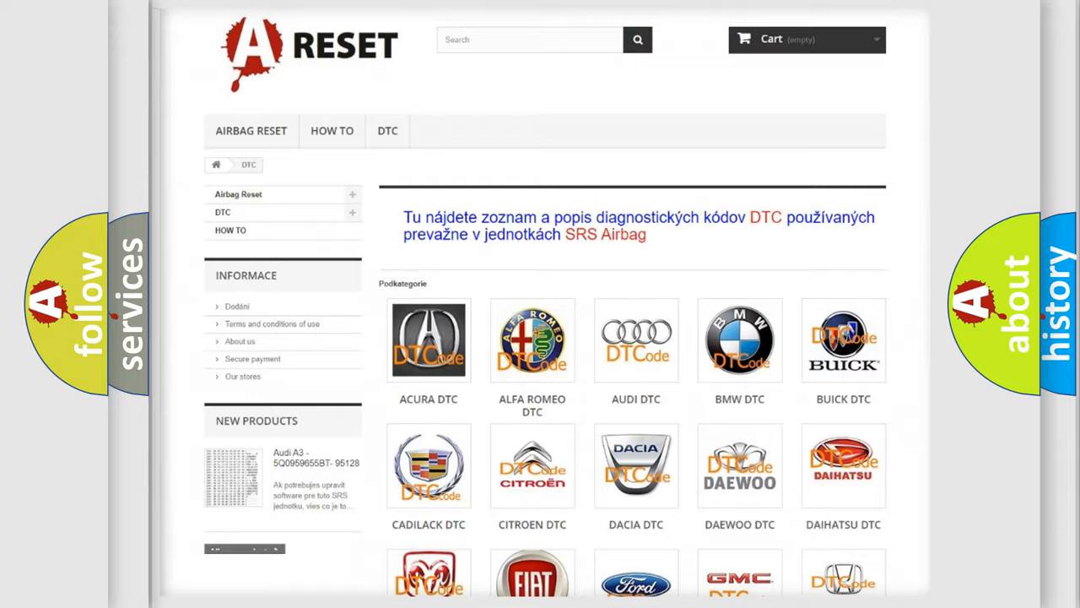
scroll("down", 3)
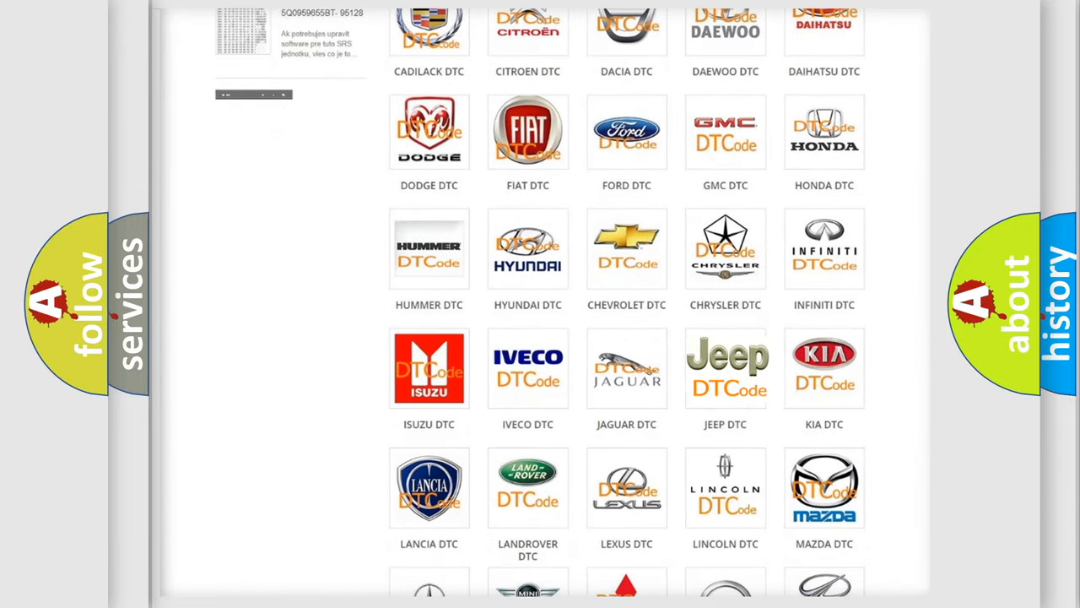
left_click(725, 367)
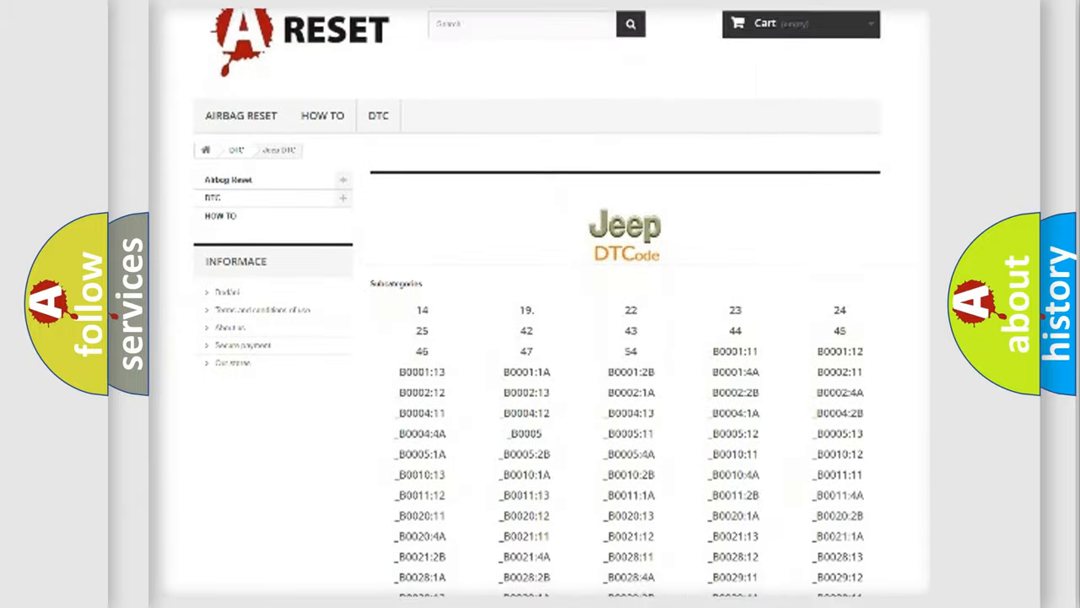
scroll("down", 3)
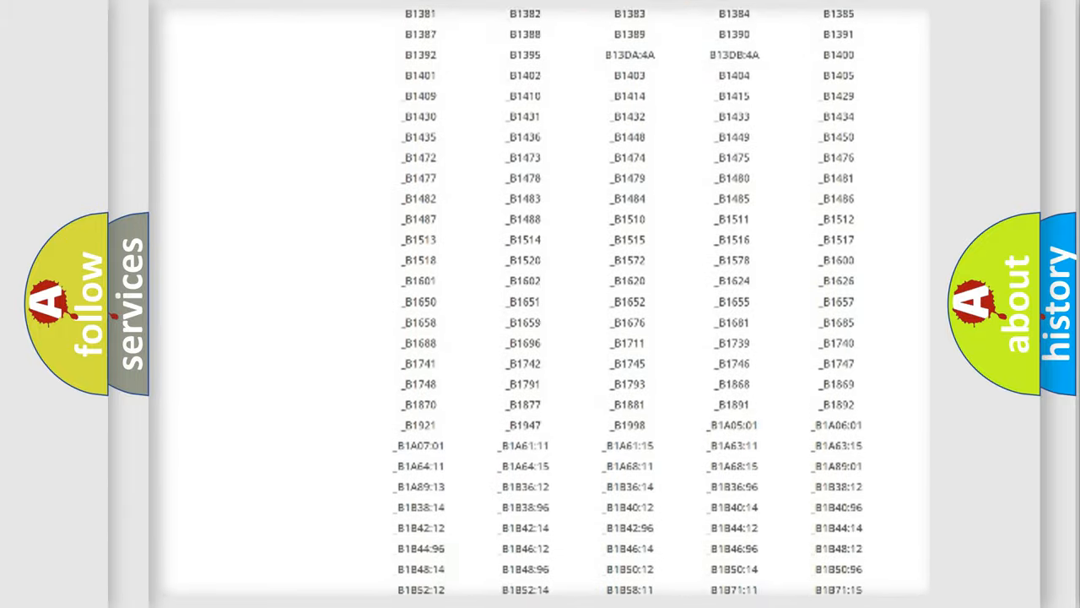
scroll("up", 3)
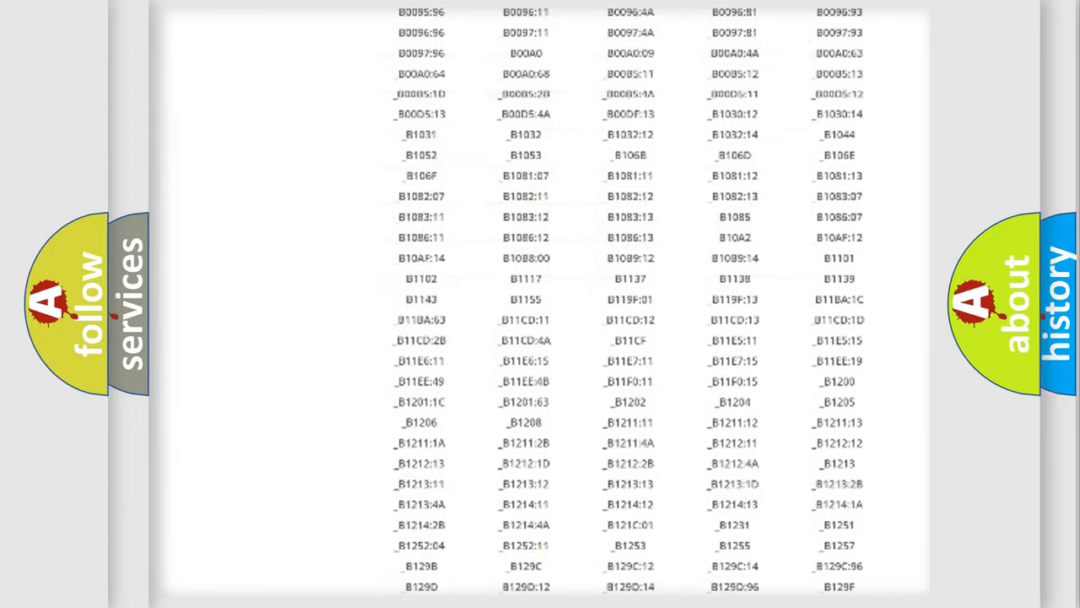